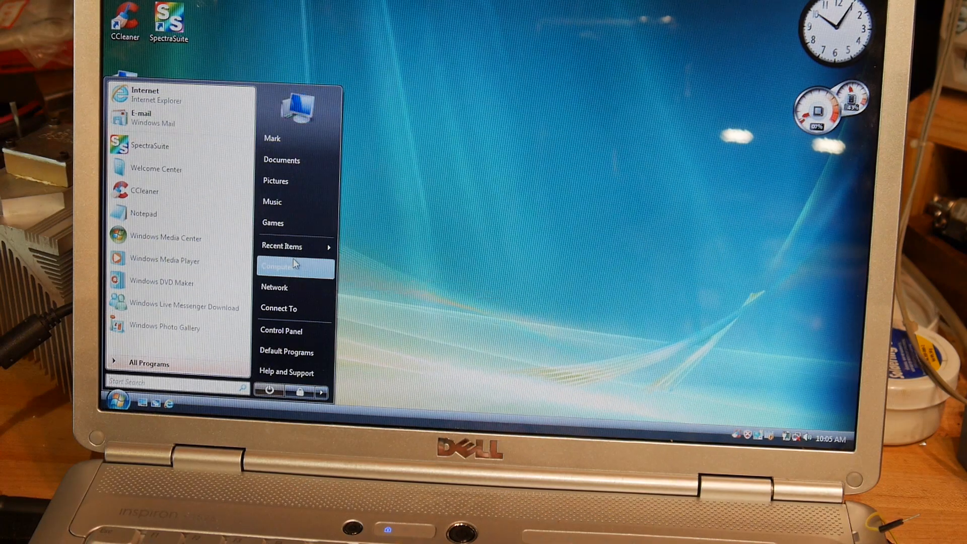
# Step: Briefly view the computer's drive listing, close it, and reopen the Start menu
pyautogui.click(284, 266)
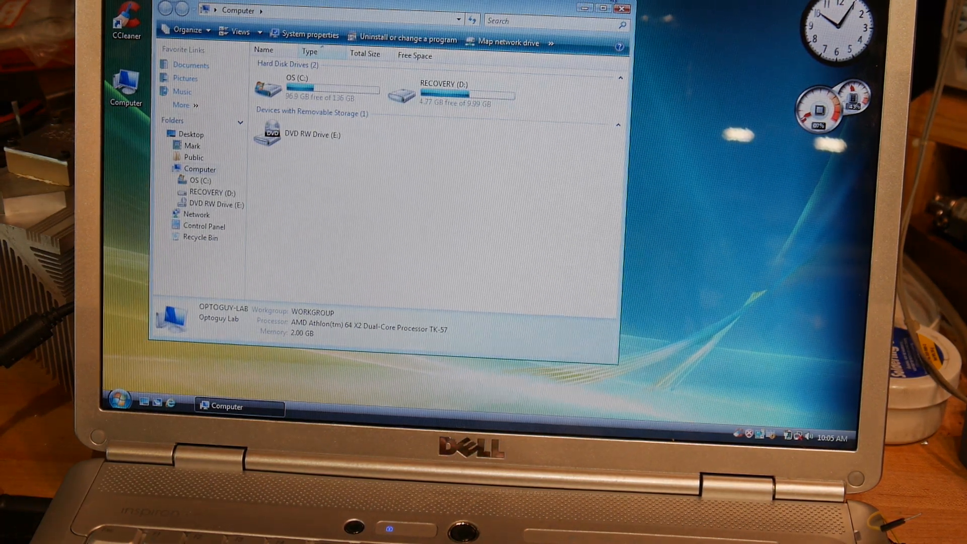
pyautogui.click(622, 7)
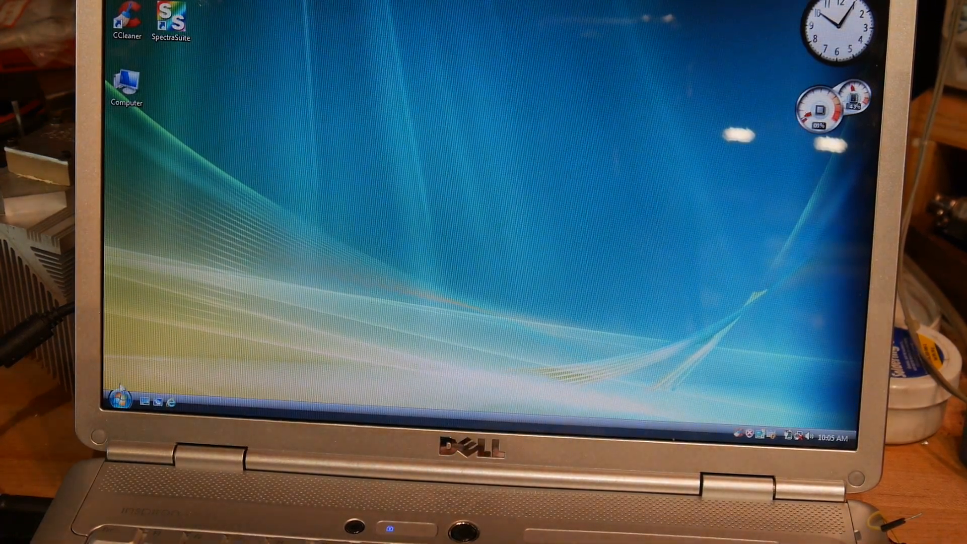
pyautogui.click(117, 400)
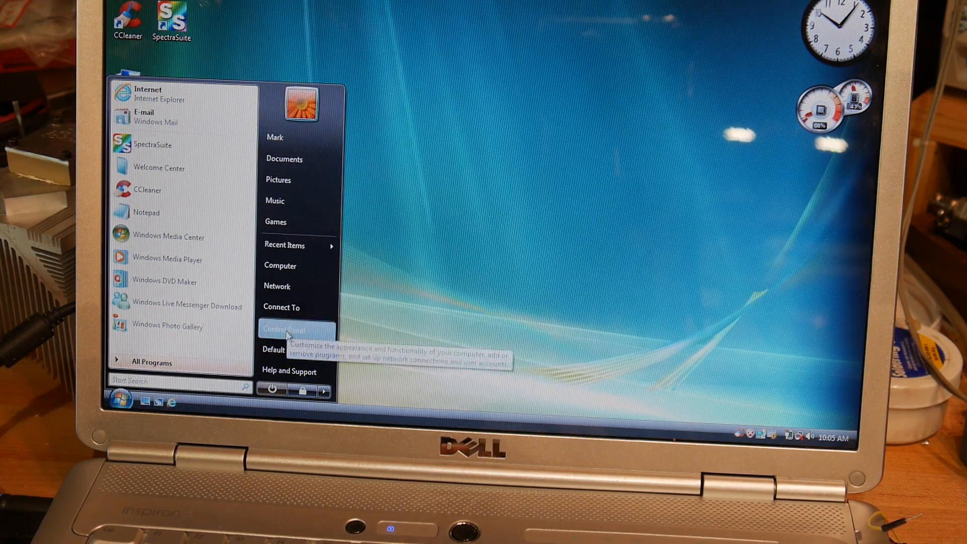
# Step: In Control Panel, go to System and Maintenance and view the System details
pyautogui.click(287, 328)
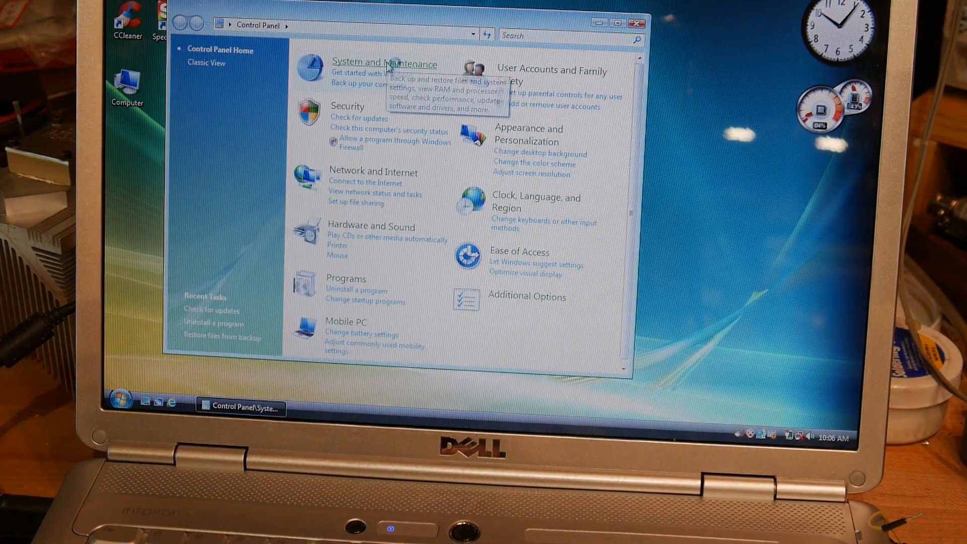
pyautogui.click(384, 63)
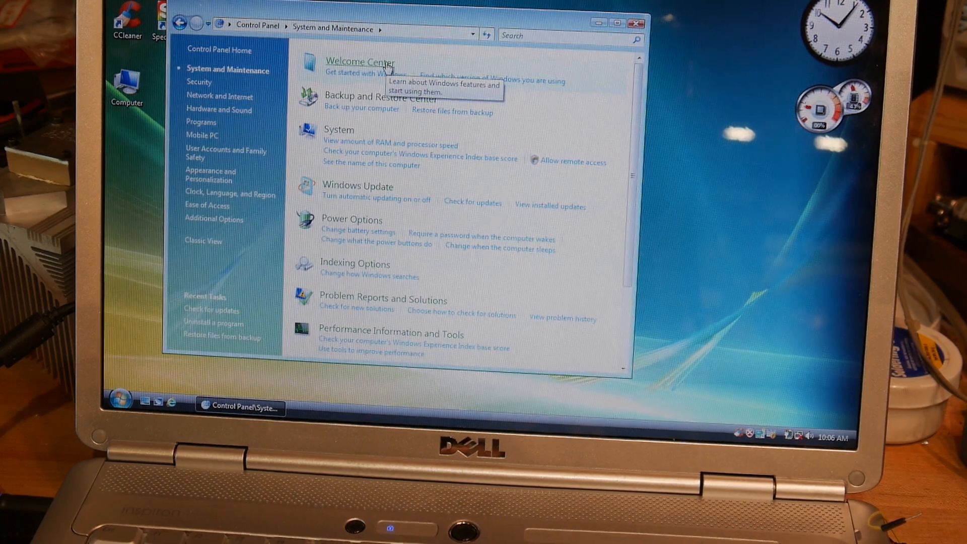
pyautogui.moveTo(274, 162)
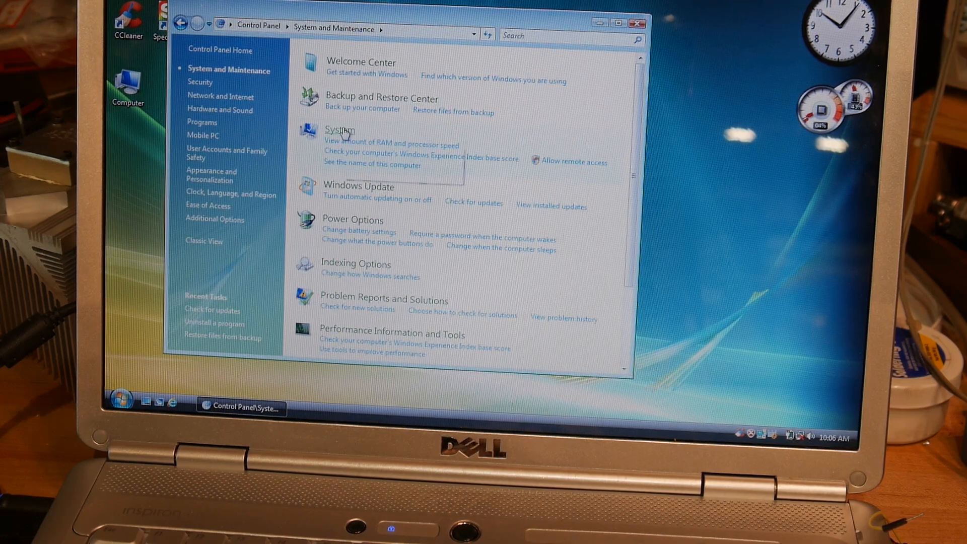
pyautogui.click(340, 129)
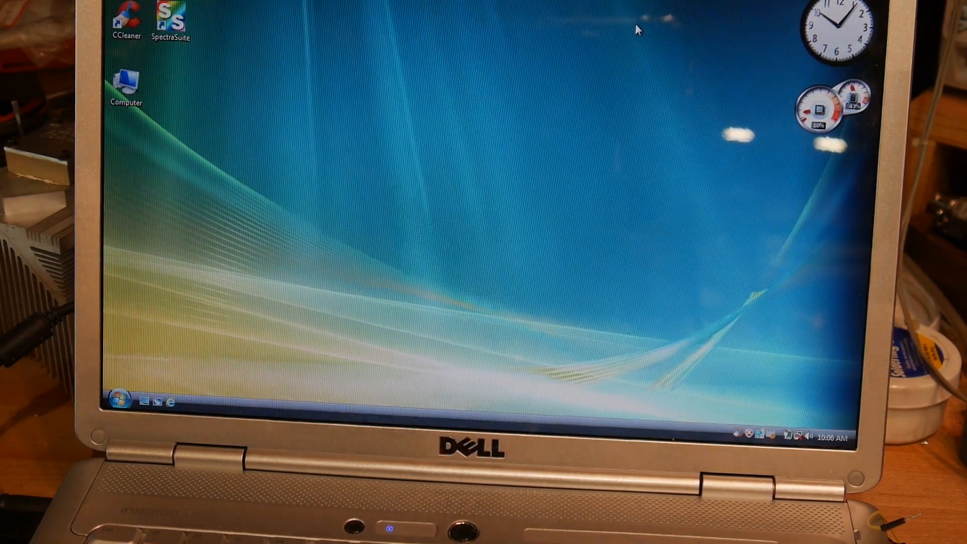
pyautogui.moveTo(237, 77)
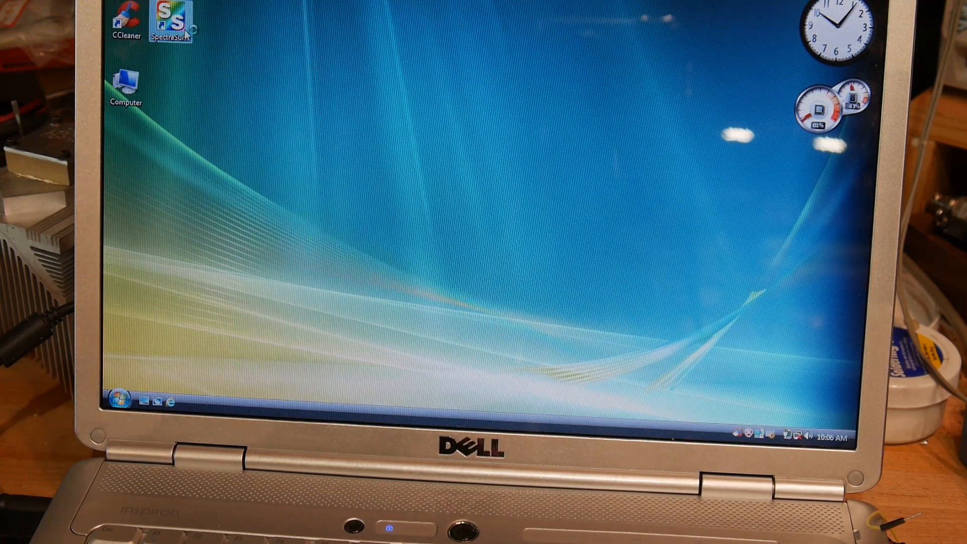
# Step: Launch SpectraSuite from its desktop icon so a live spectrum starts plotting
pyautogui.doubleClick(171, 21)
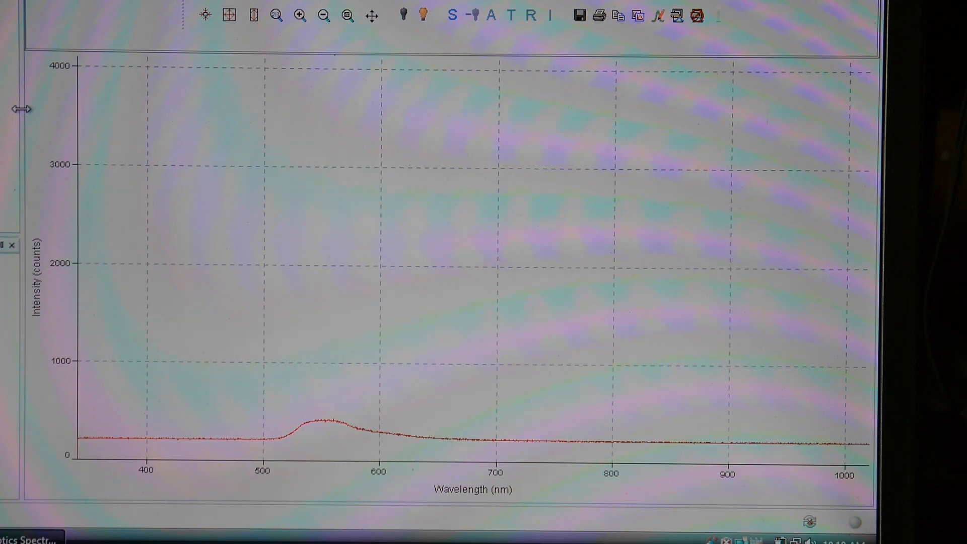
pyautogui.moveTo(134, 17)
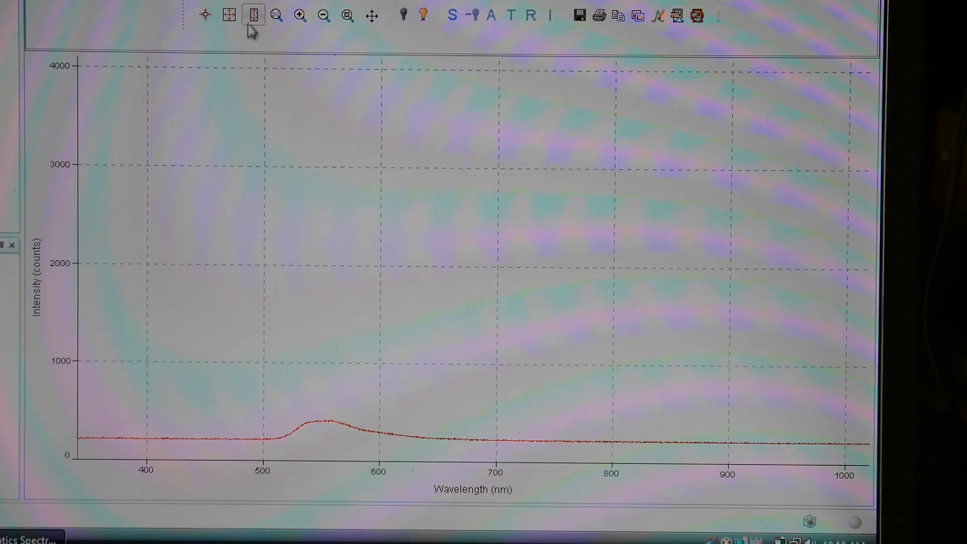
pyautogui.click(253, 15)
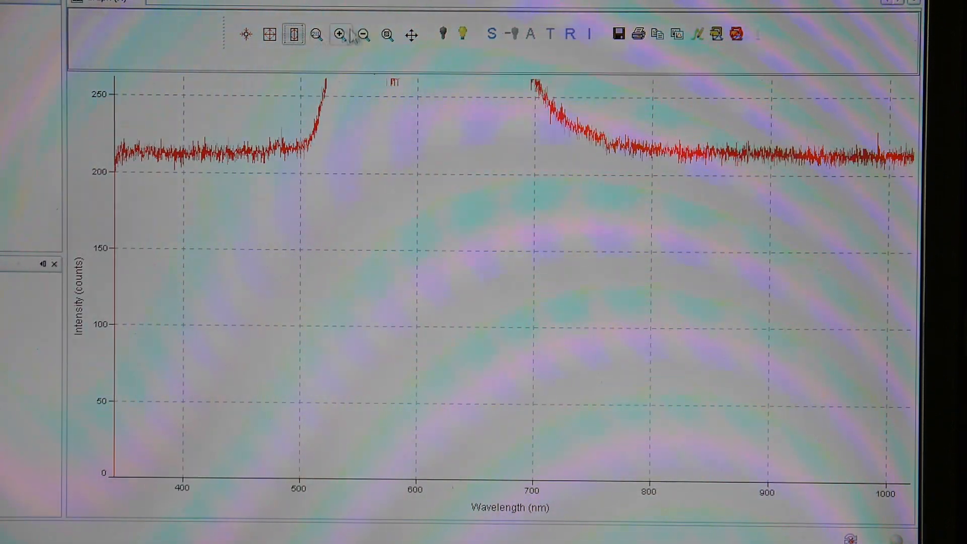
pyautogui.moveTo(293, 34)
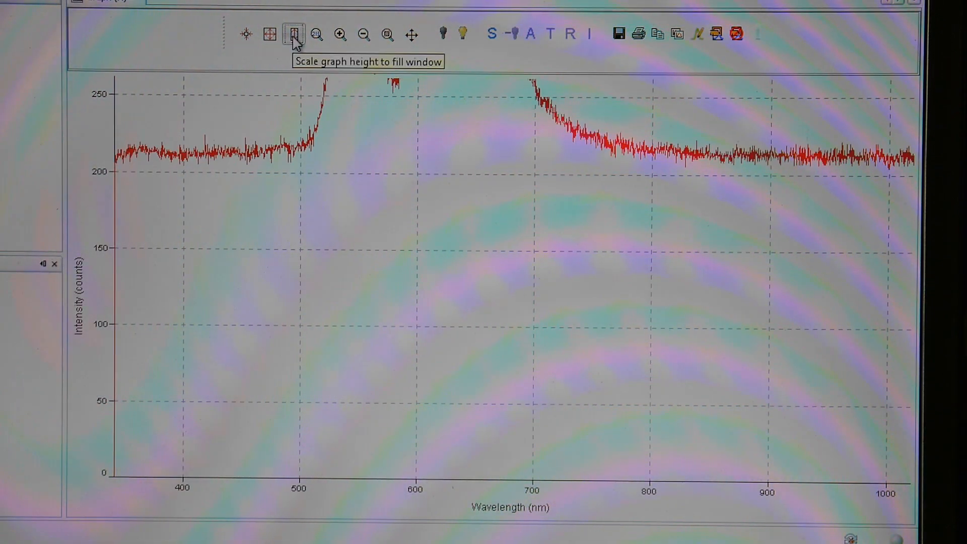
# Step: Scale the graph height to the window so the clipped 520–700 nm peak fits
pyautogui.click(291, 34)
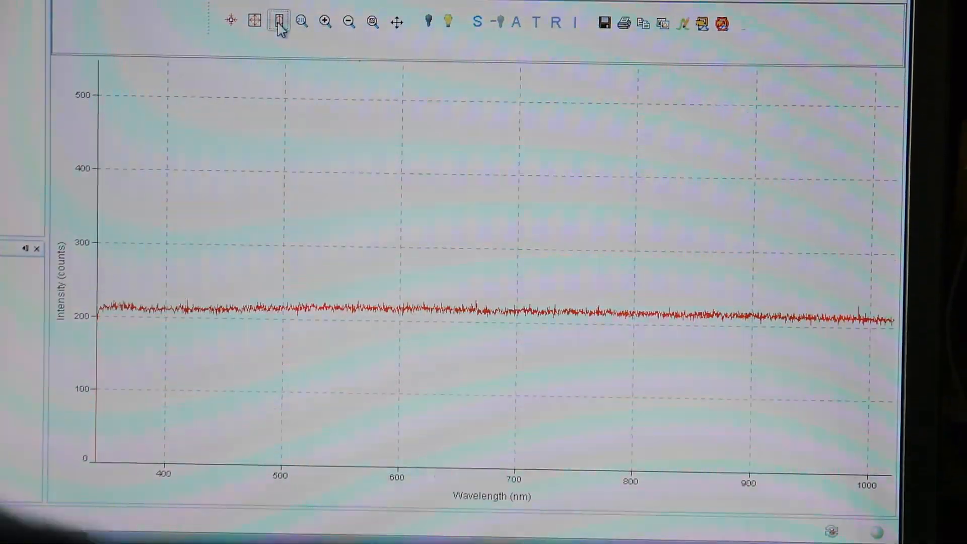
# Step: Rescale graph height again so the ~210-count baseline fills a 0–260 axis
pyautogui.click(276, 22)
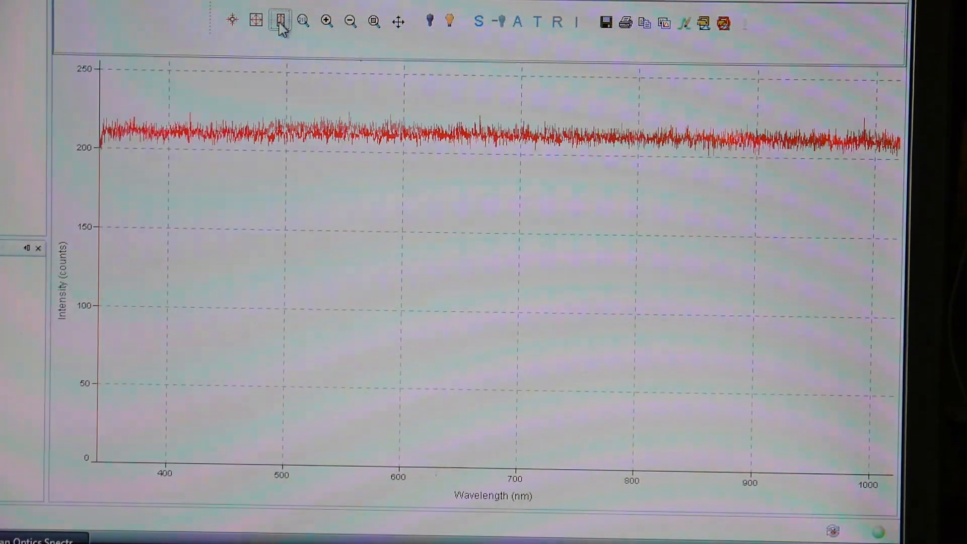